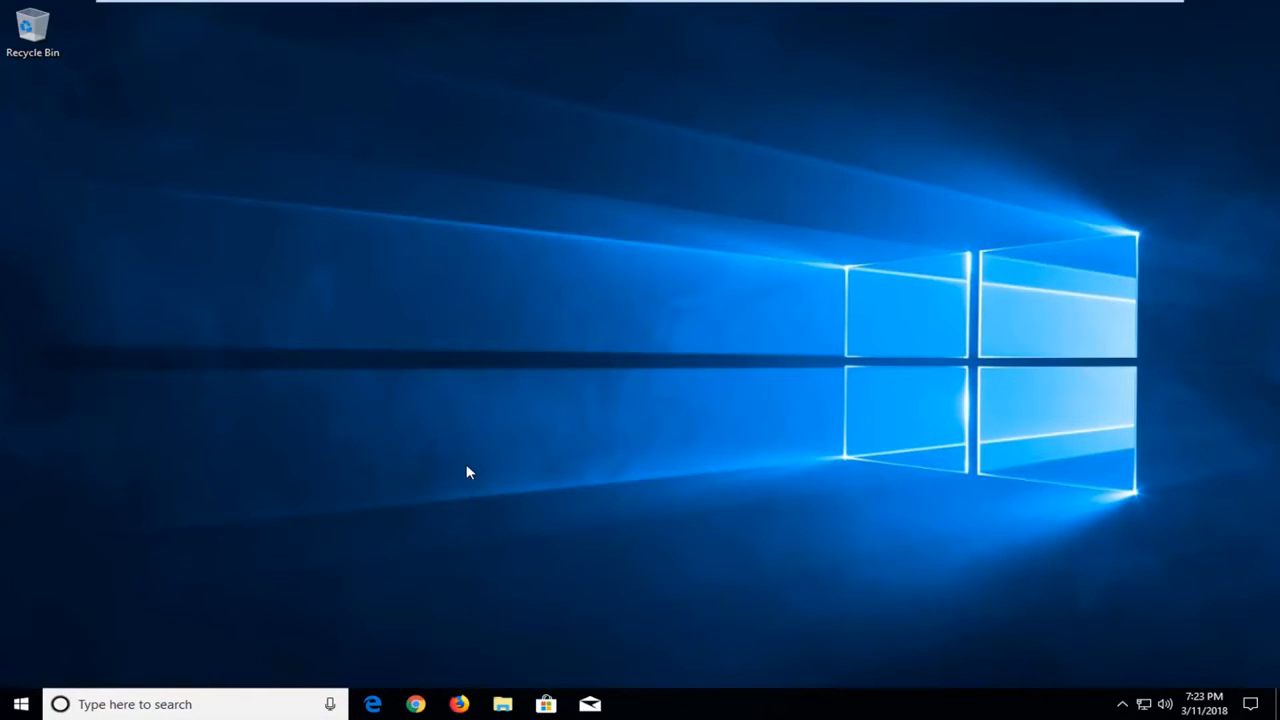
mouse_move(464, 480)
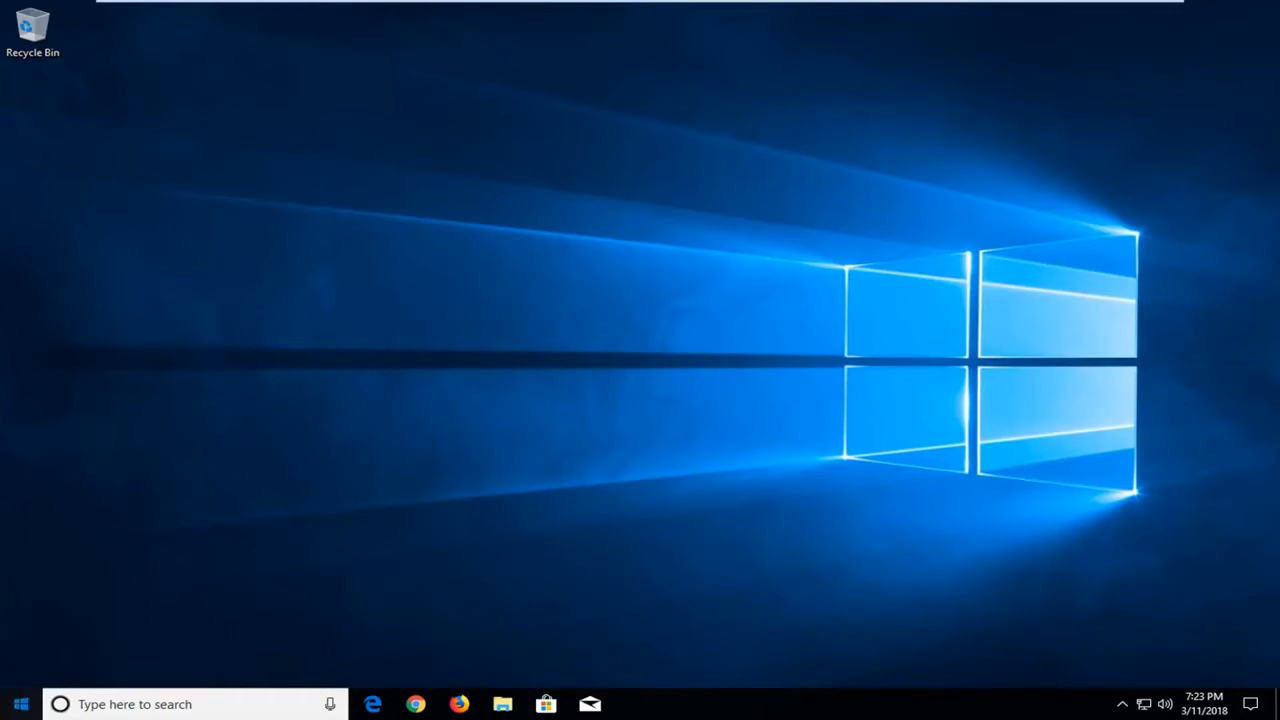
- Search Start for "update" and open the Windows Update settings page
left_click(20, 704)
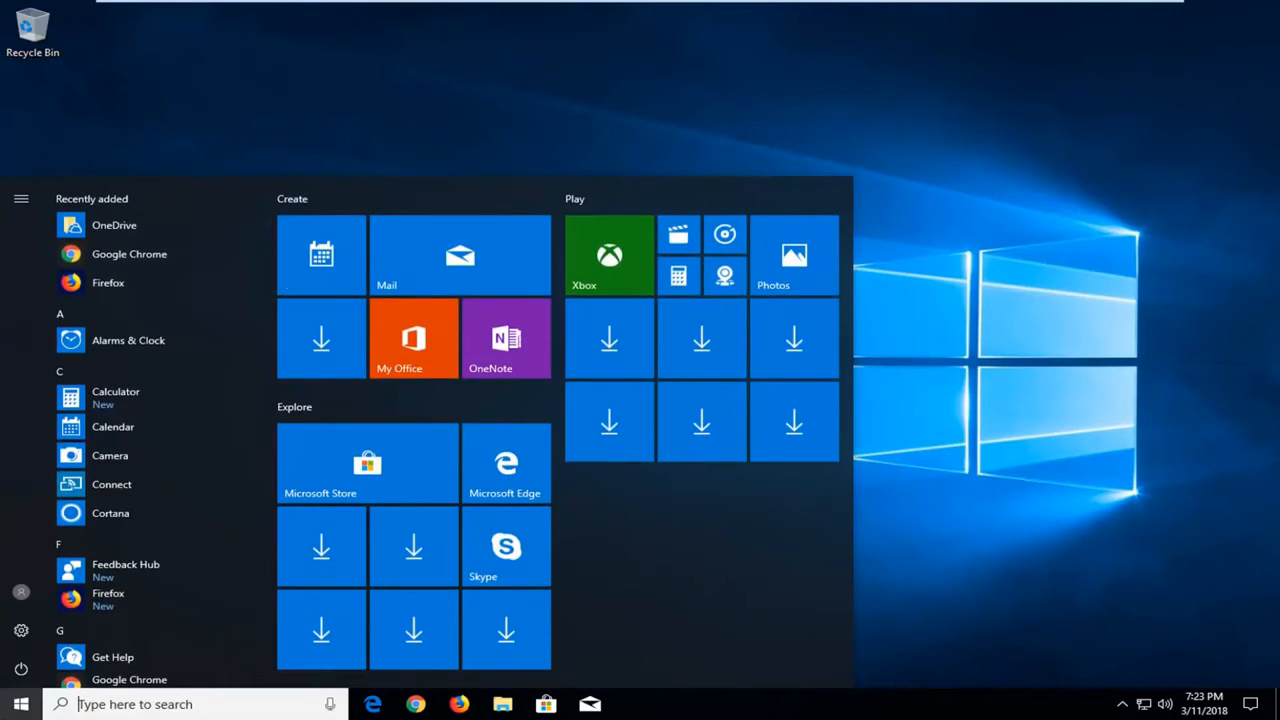
type("update")
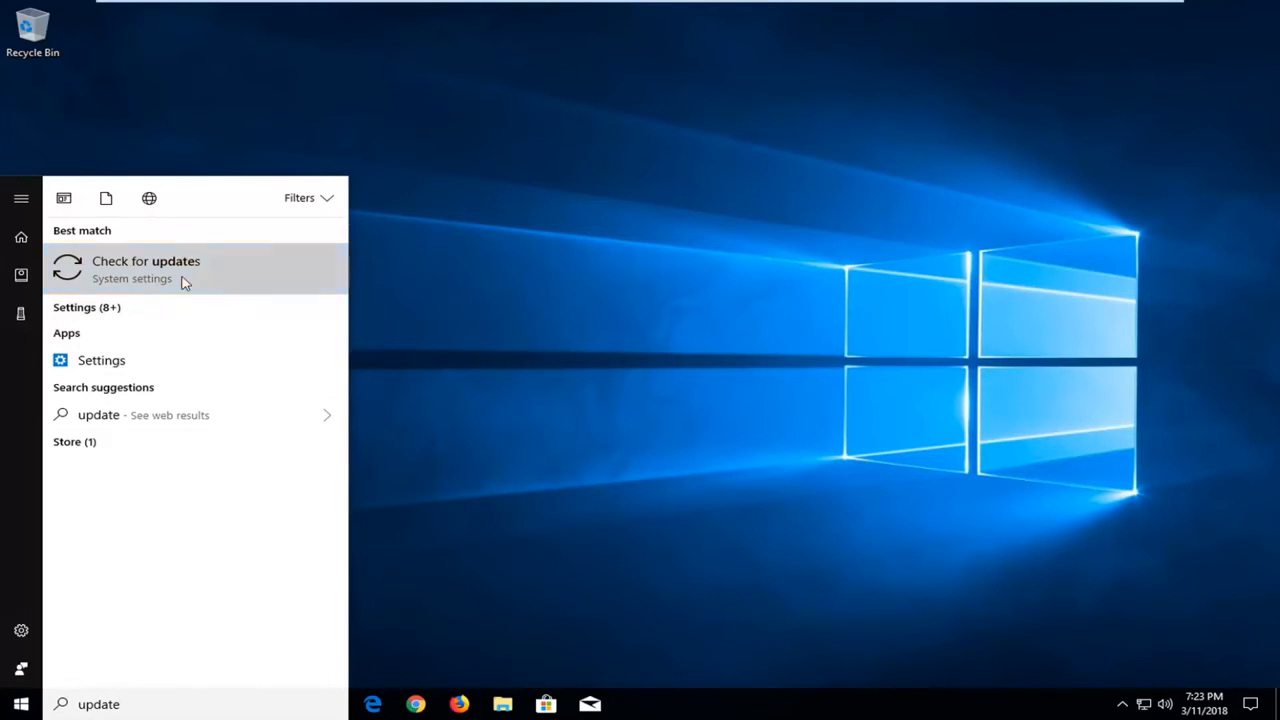
left_click(146, 260)
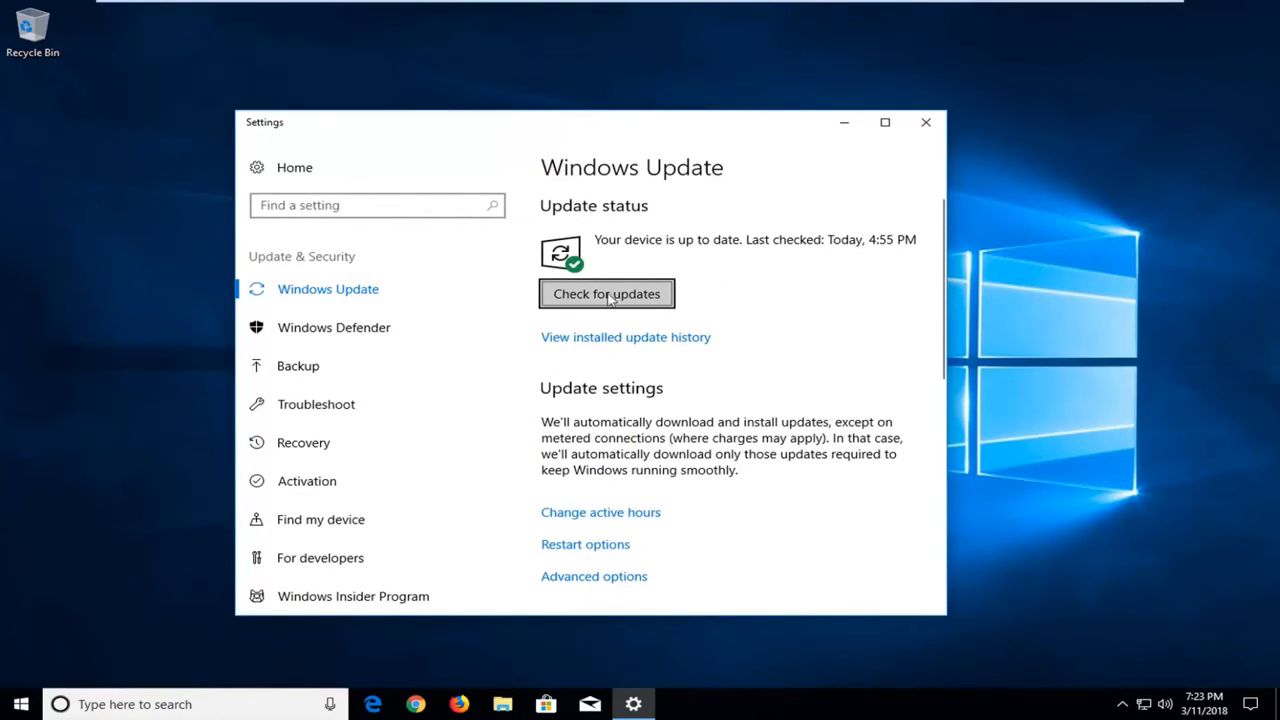
- Recheck for updates (up to date, last checked 7:23 PM) and close Settings
left_click(606, 292)
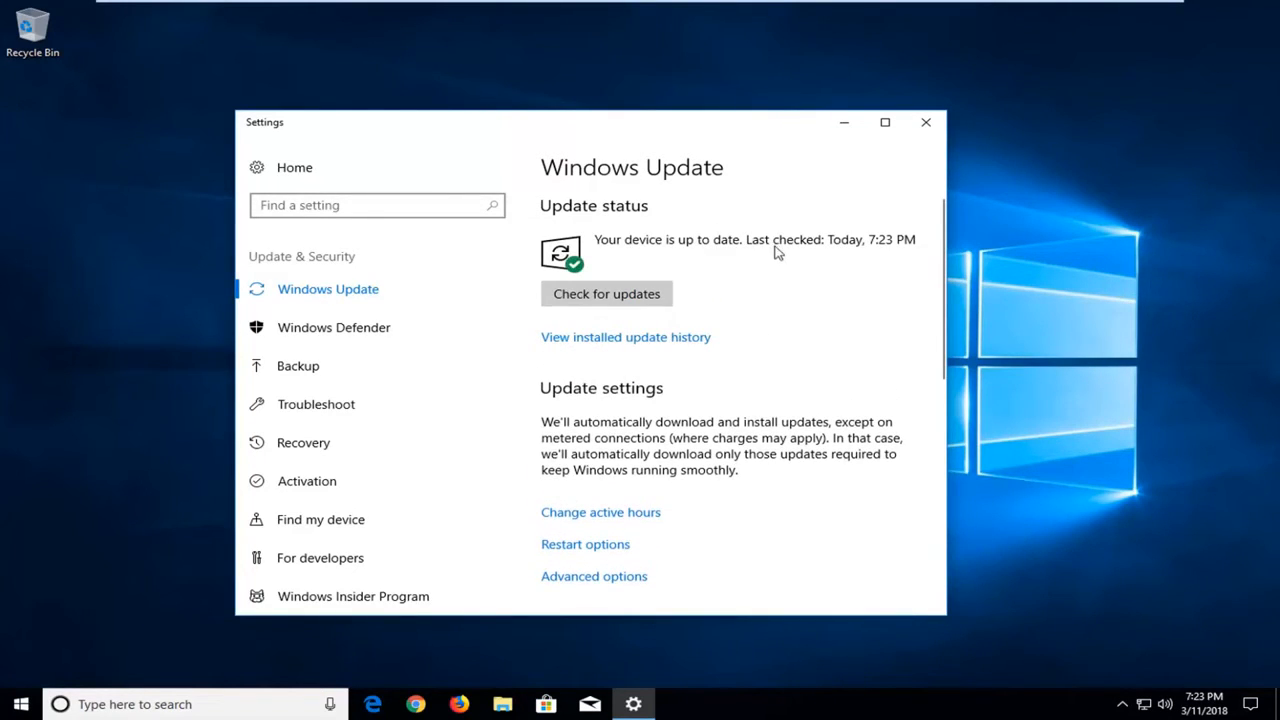
mouse_move(770, 238)
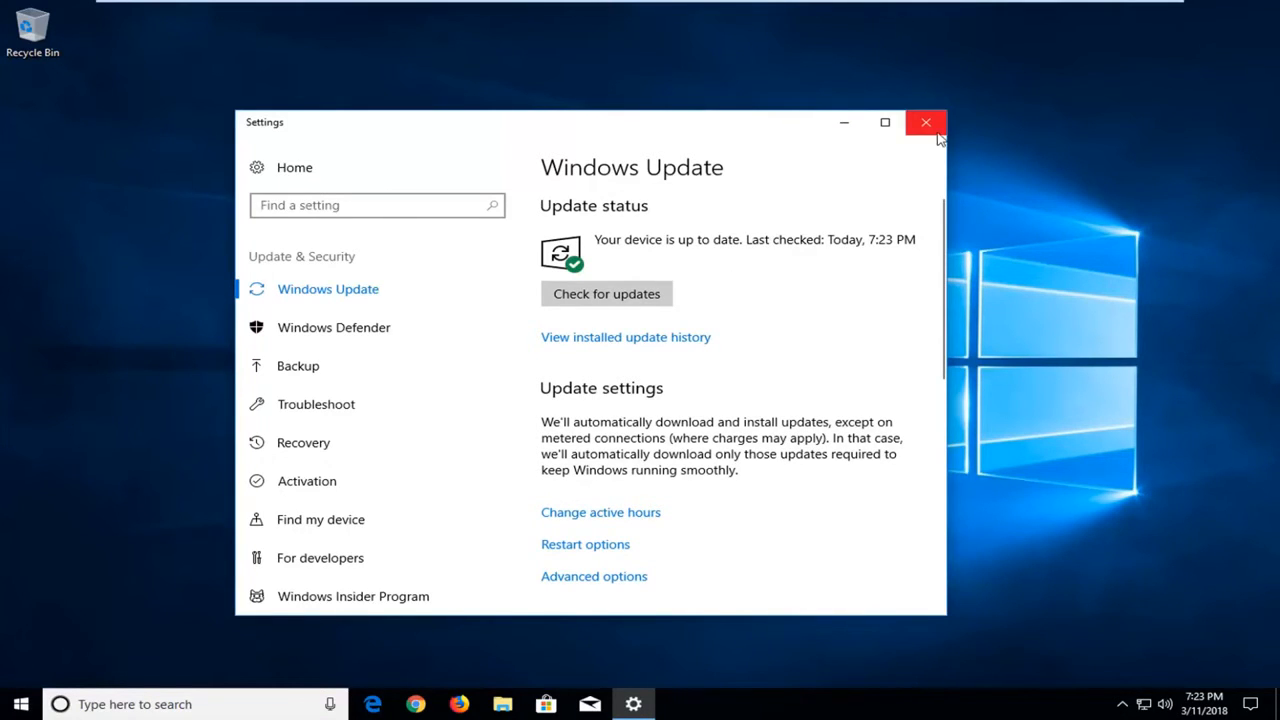
left_click(924, 122)
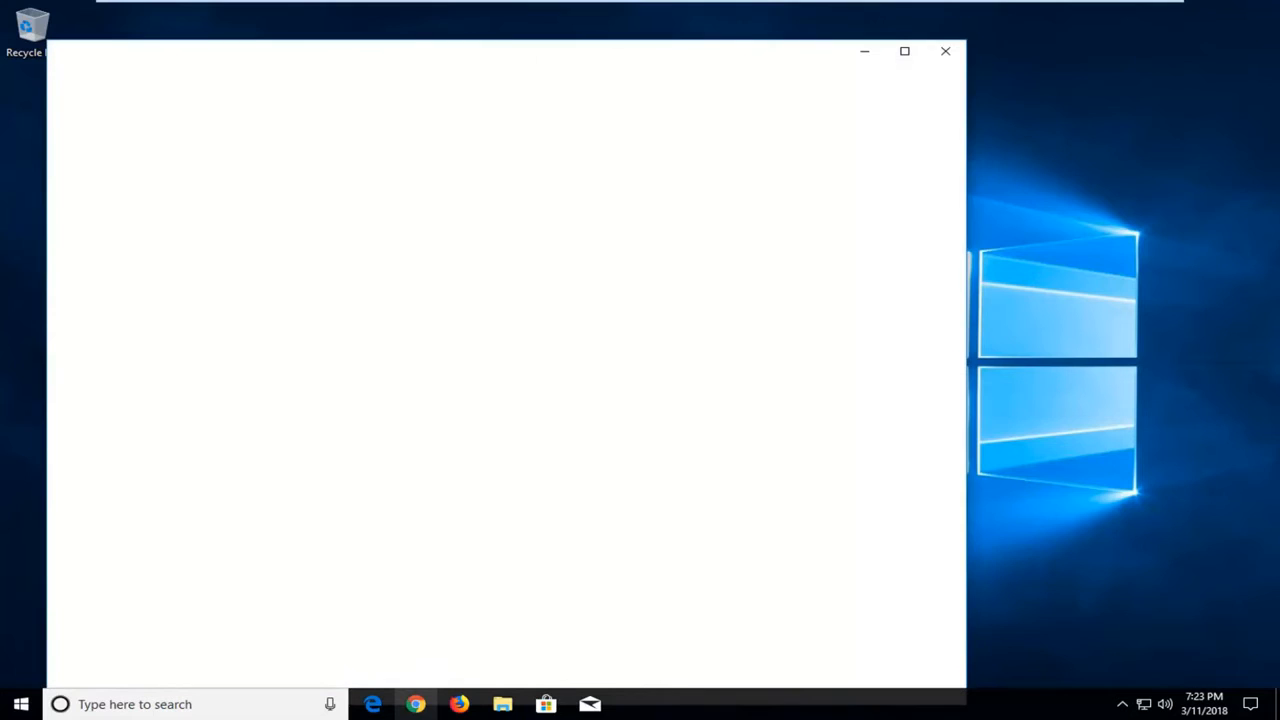
- Launch Chrome and search Google for "media creation tool"
left_click(416, 704)
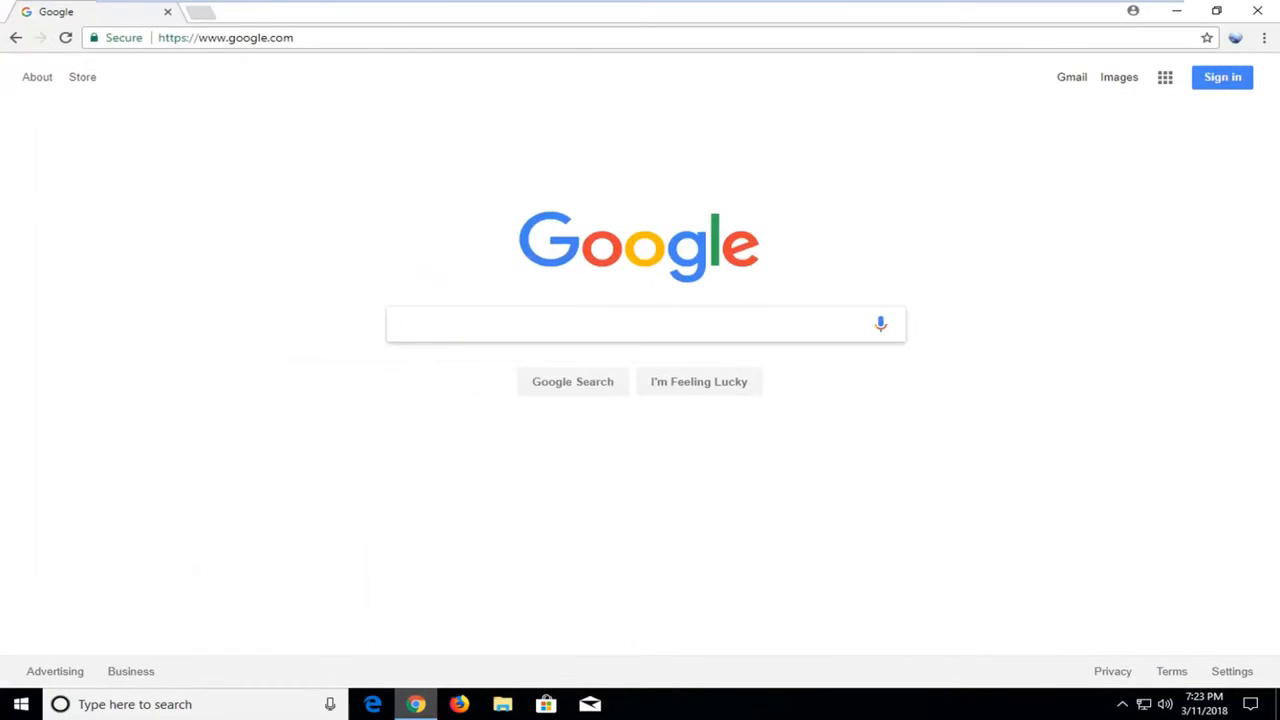
type("media creatioj")
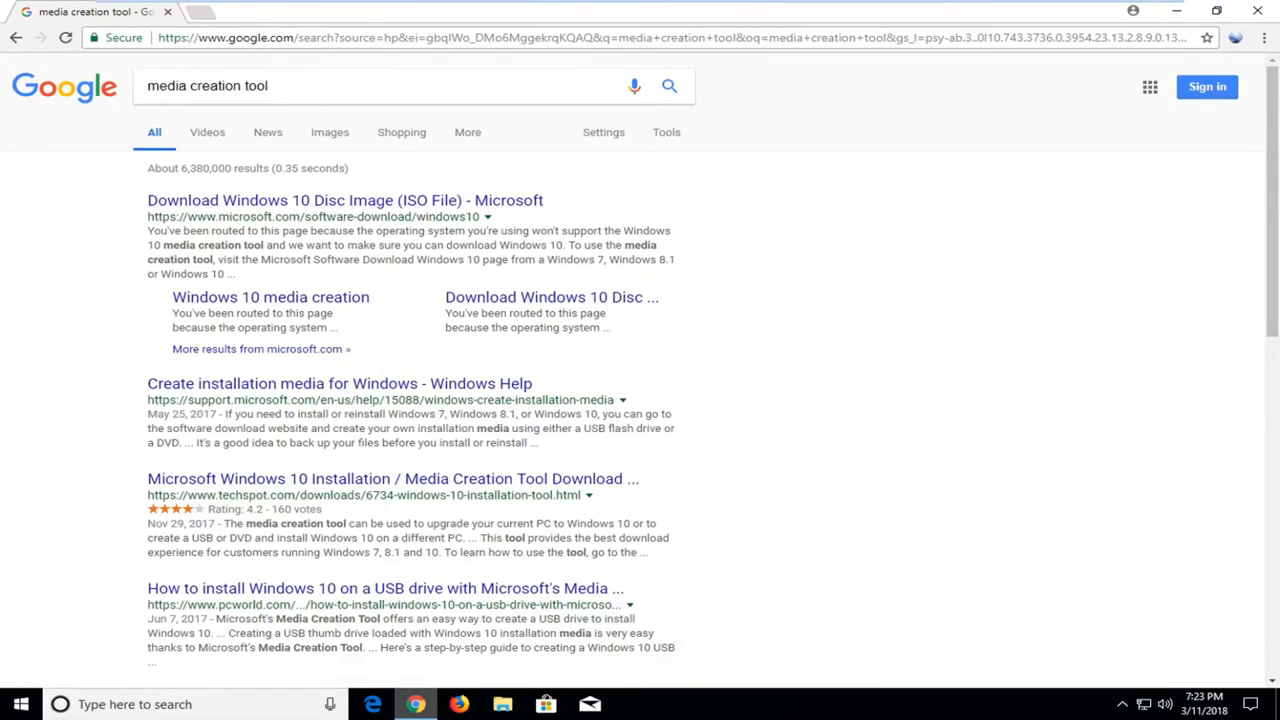
mouse_move(344, 200)
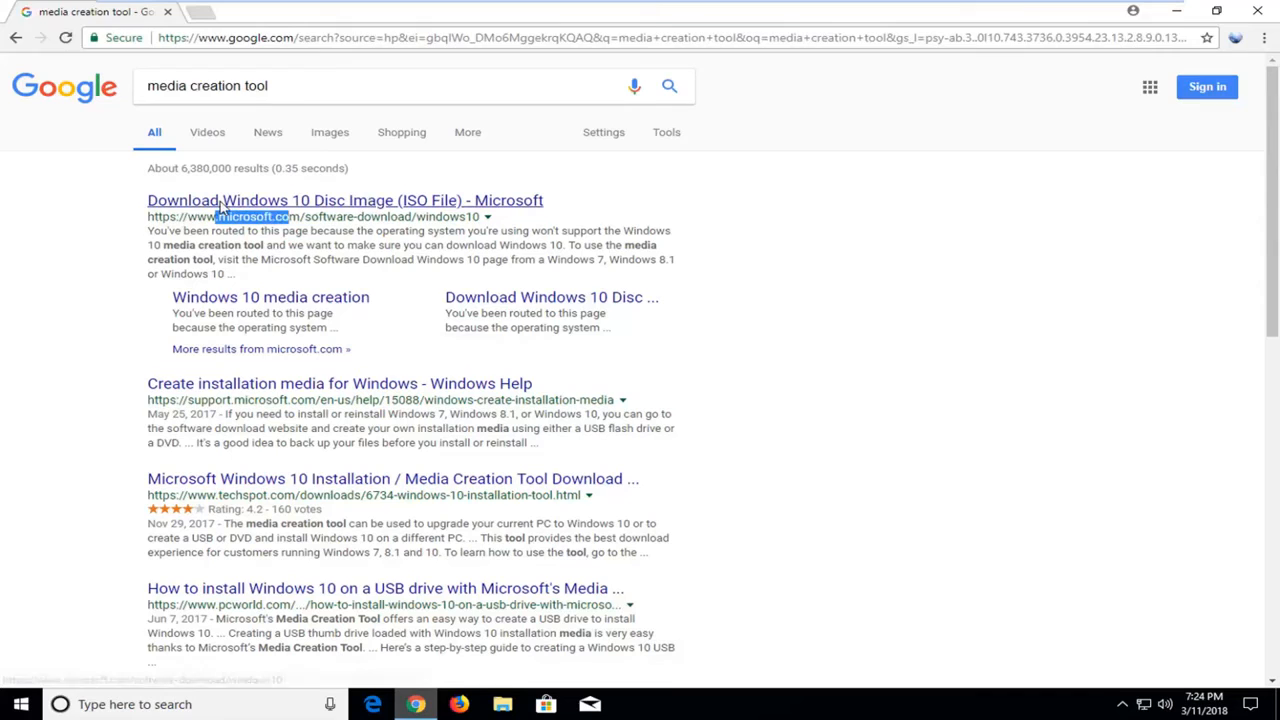
- Open Microsoft's Download Windows 10 page and reveal the Update now and Download tool now options
left_click(344, 200)
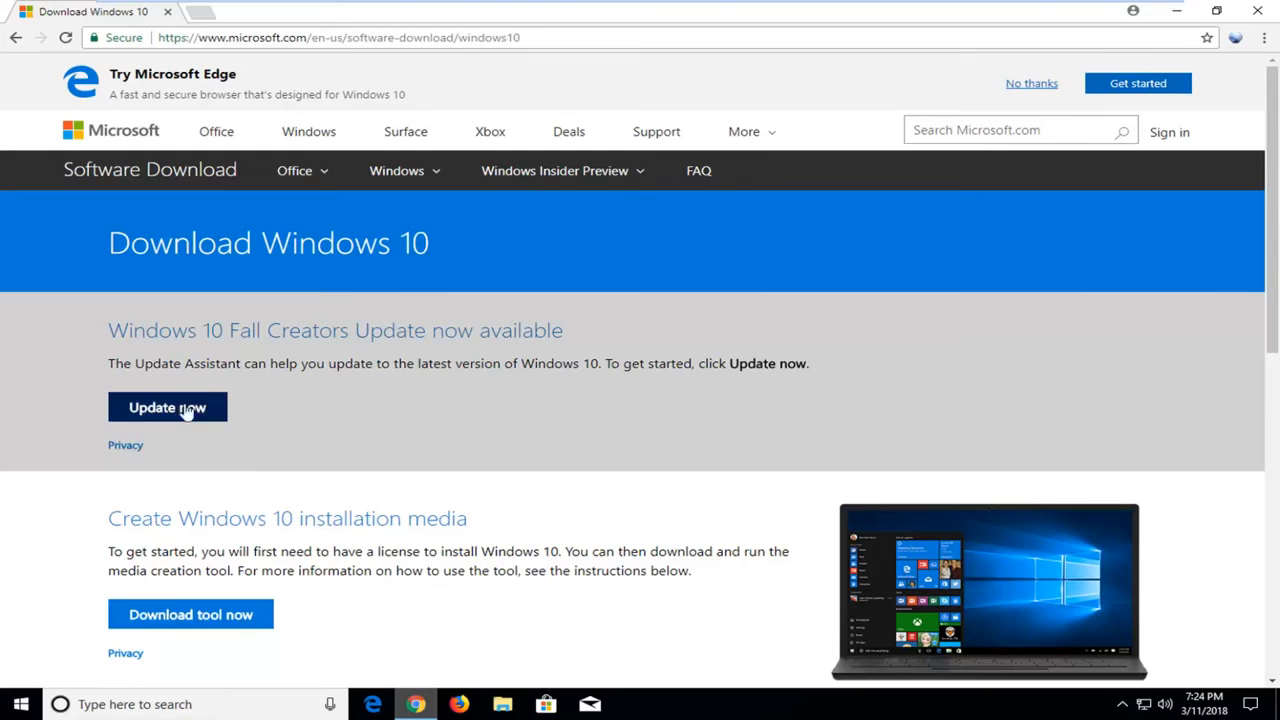
scroll("down", 3)
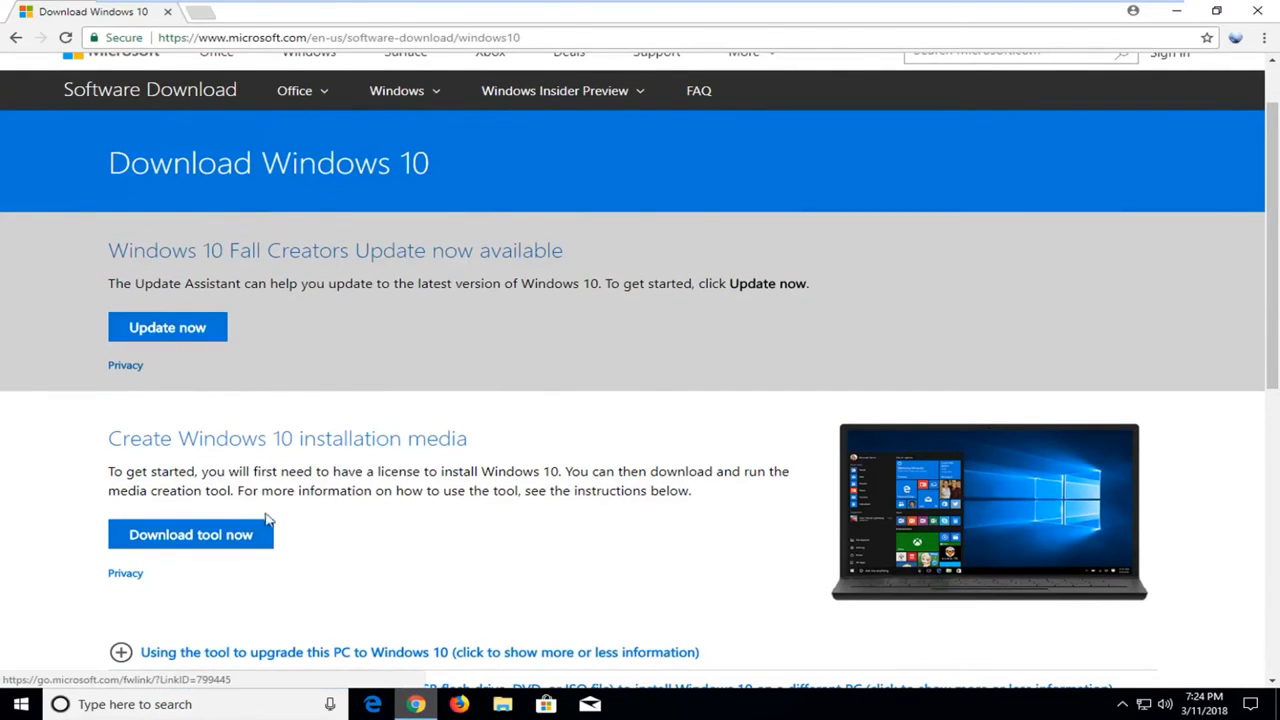
mouse_move(280, 406)
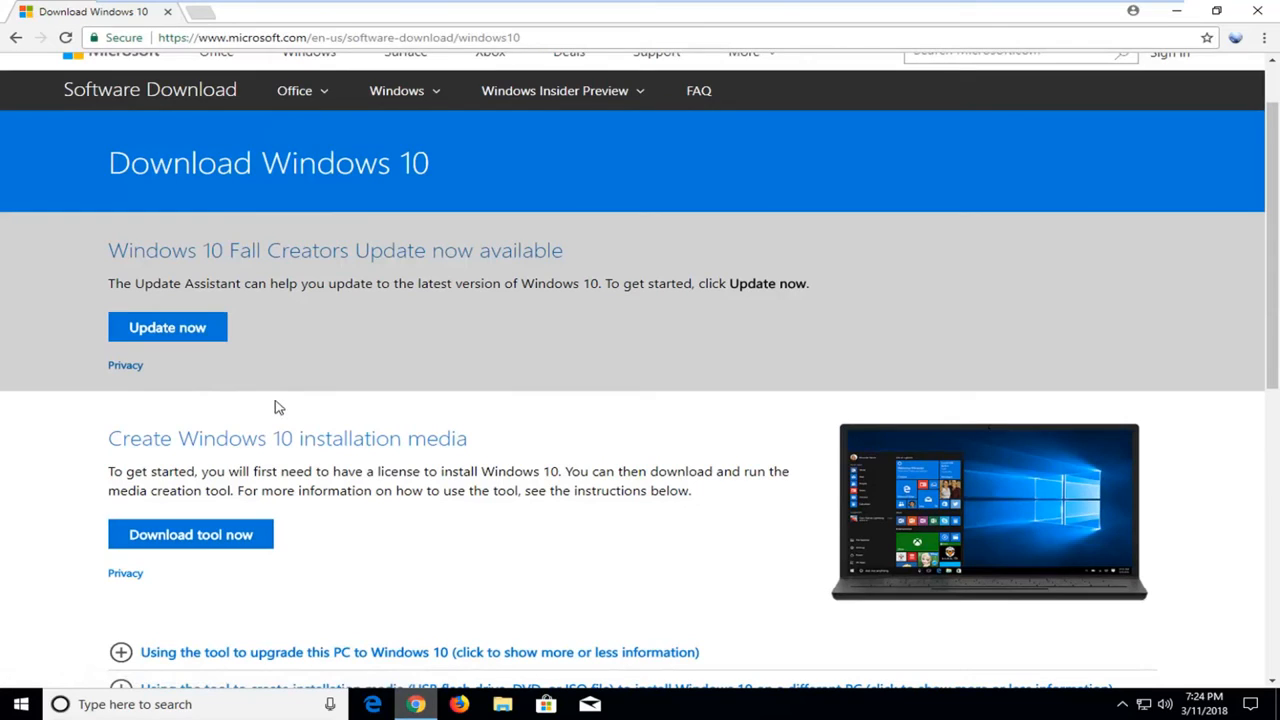
mouse_move(192, 310)
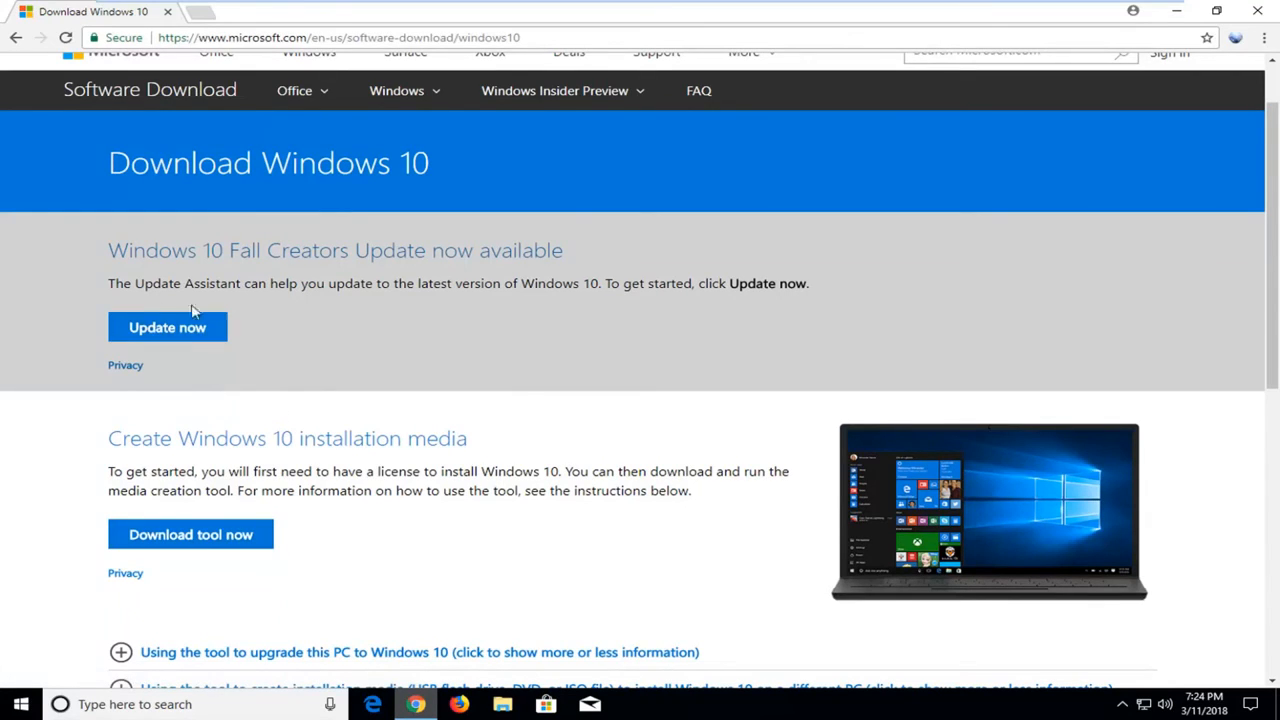
mouse_move(168, 328)
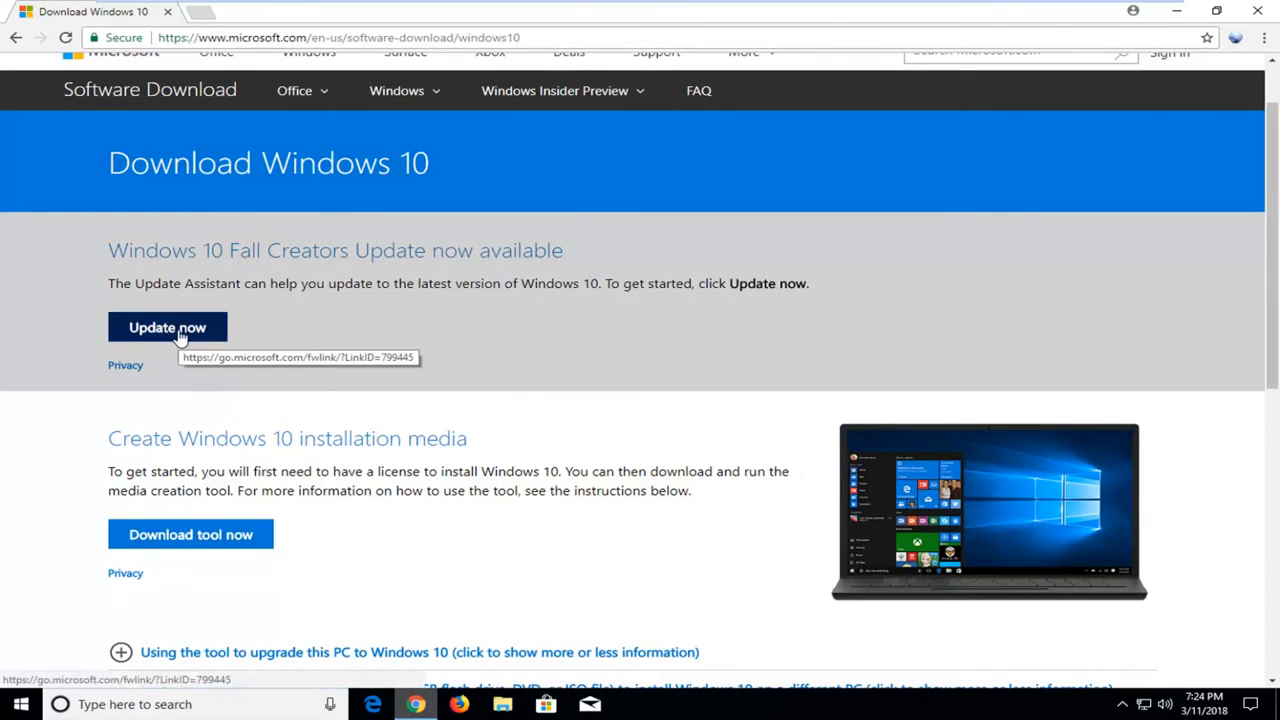
mouse_move(200, 348)
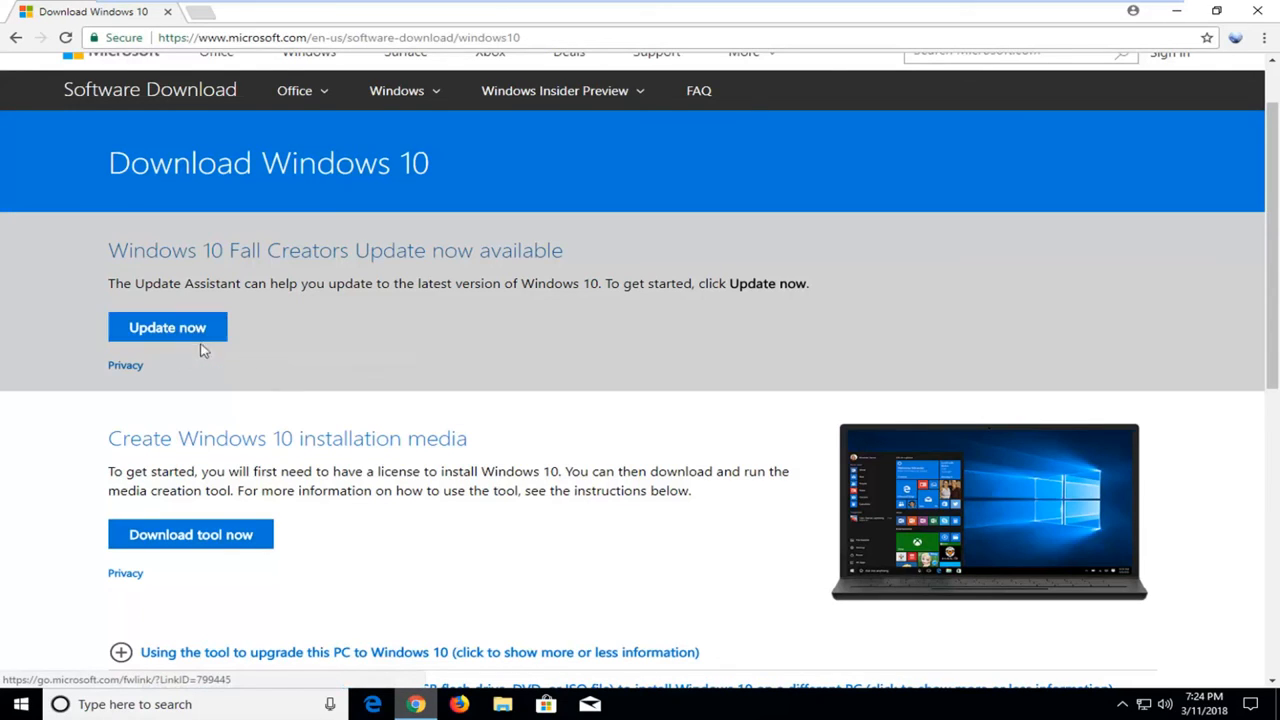
mouse_move(192, 534)
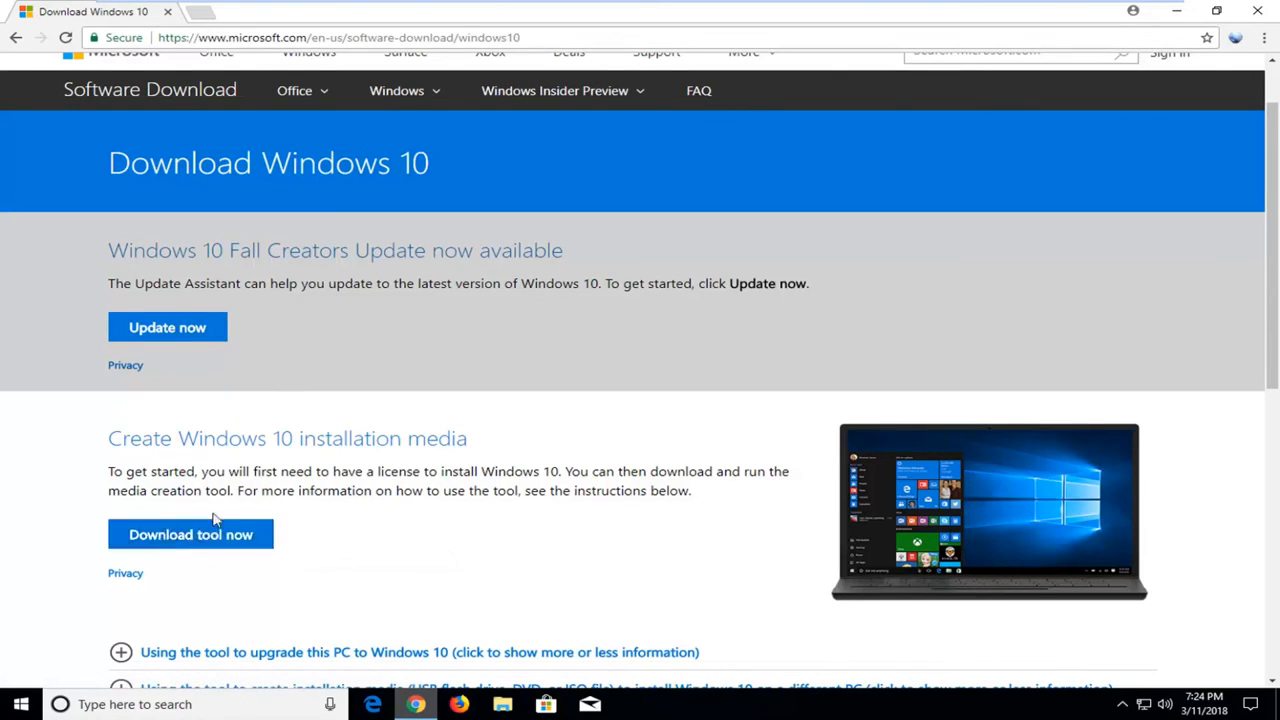